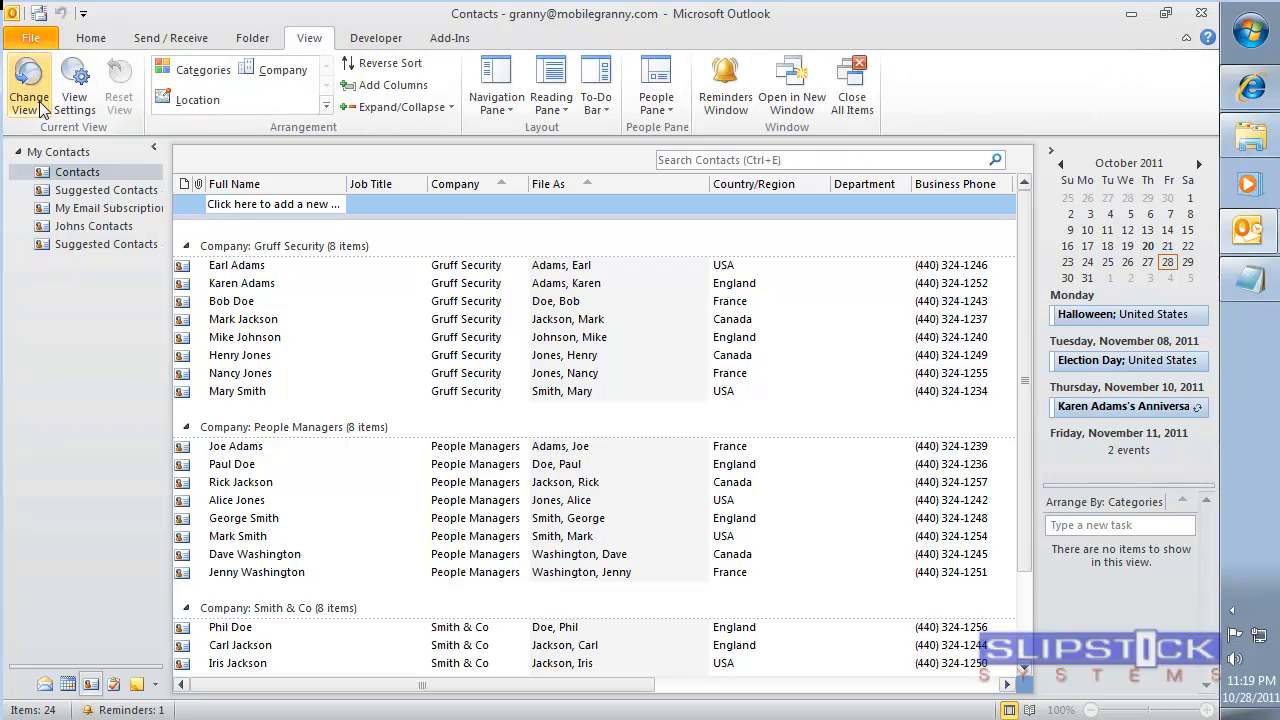
Add Anniversary and Birthday columns to the contacts list via View Settings > Columns.
{"action": "left_click", "coordinate": [74, 84]}
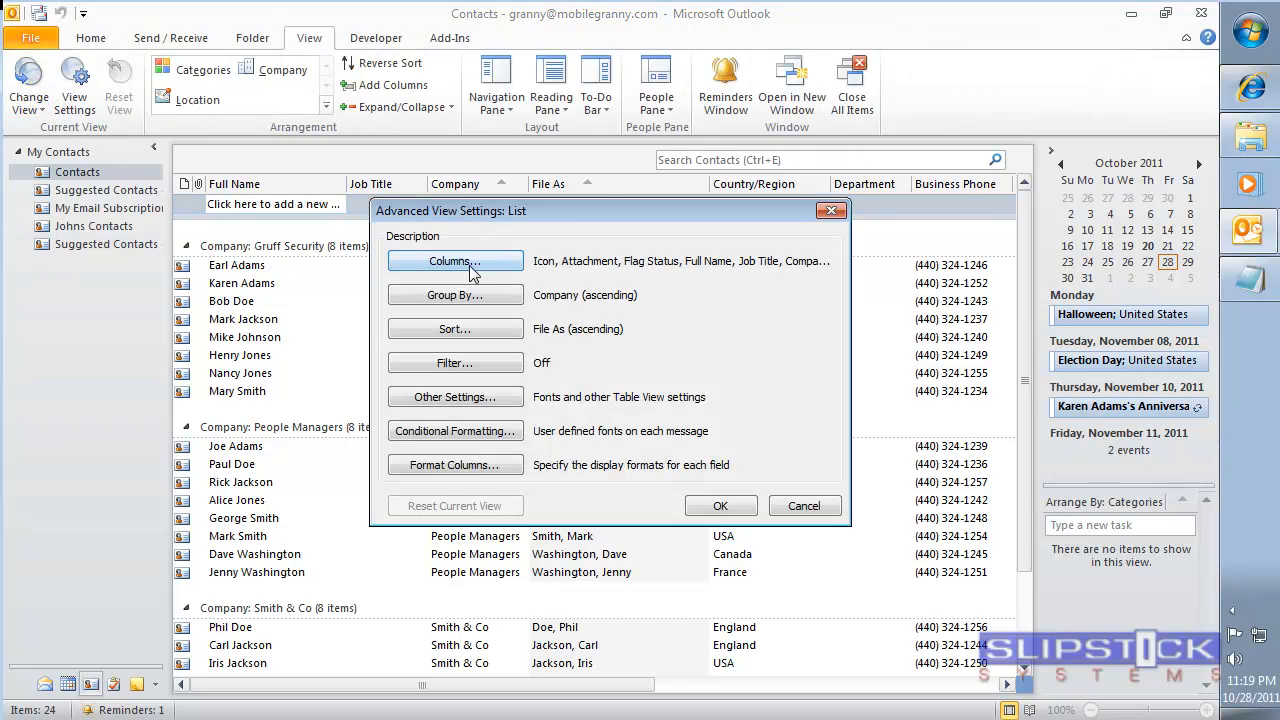
{"action": "left_click", "coordinate": [456, 260]}
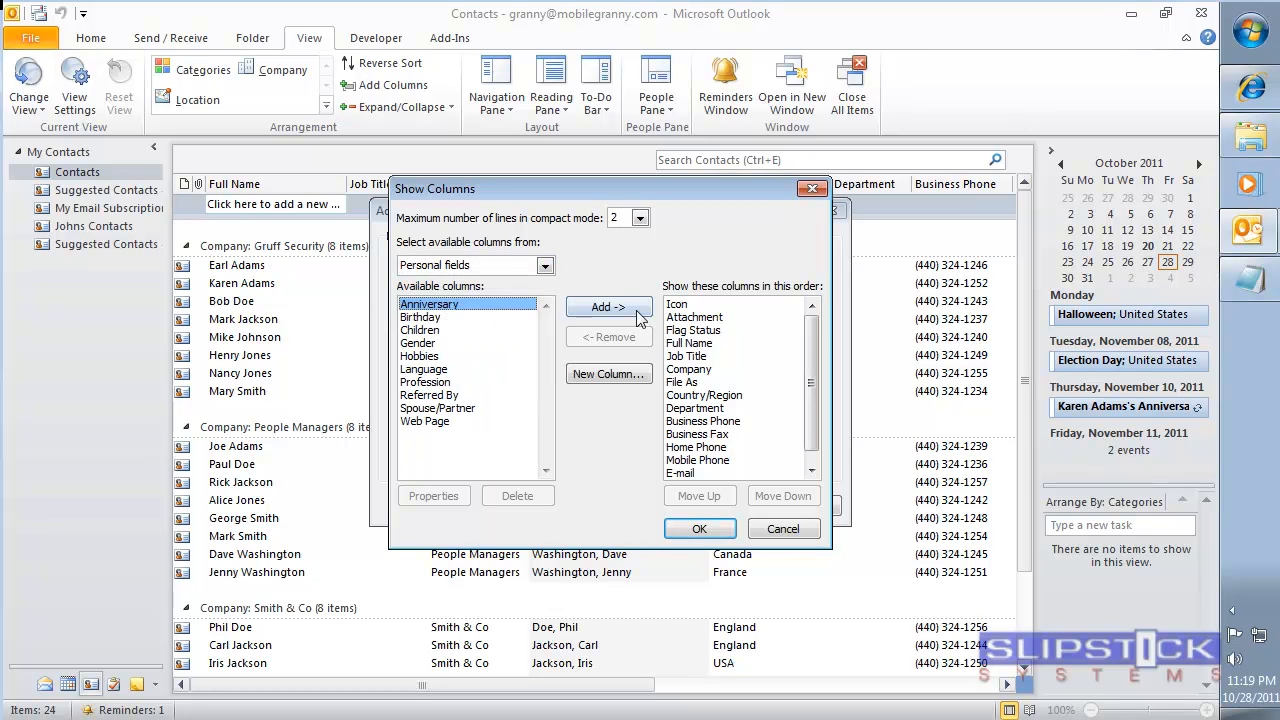
{"action": "left_click", "coordinate": [608, 306]}
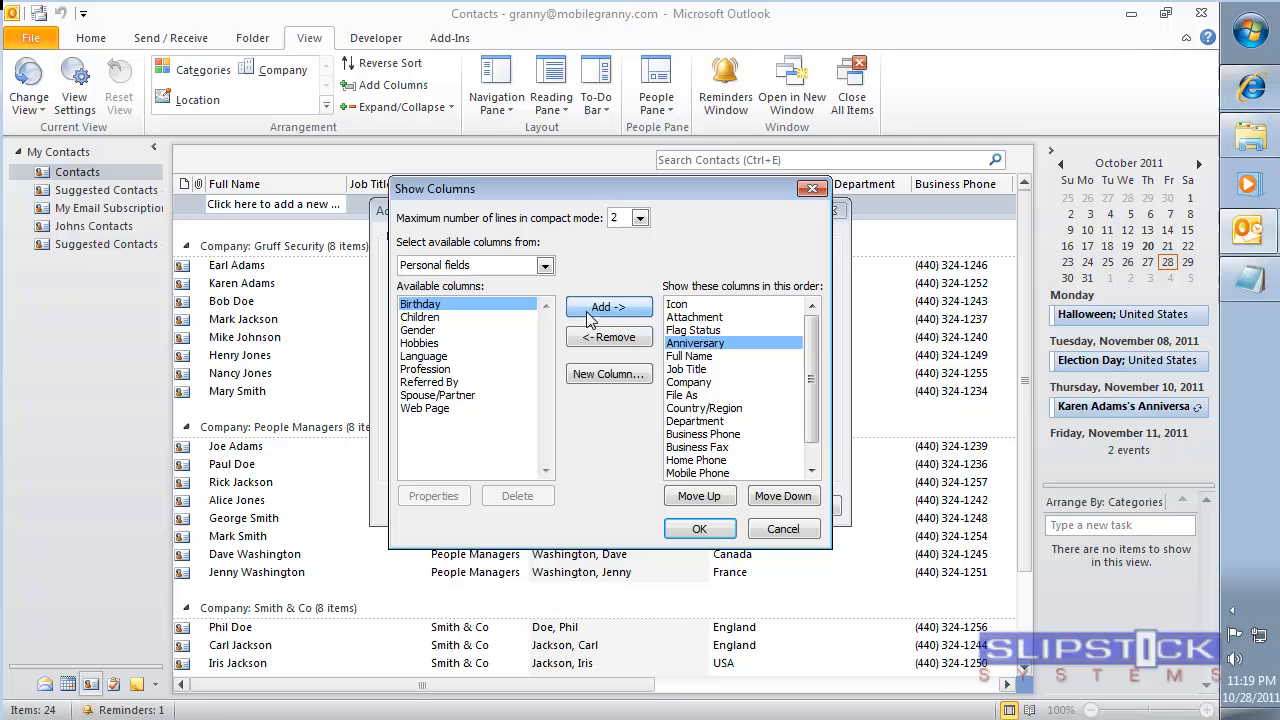
{"action": "left_click", "coordinate": [608, 304]}
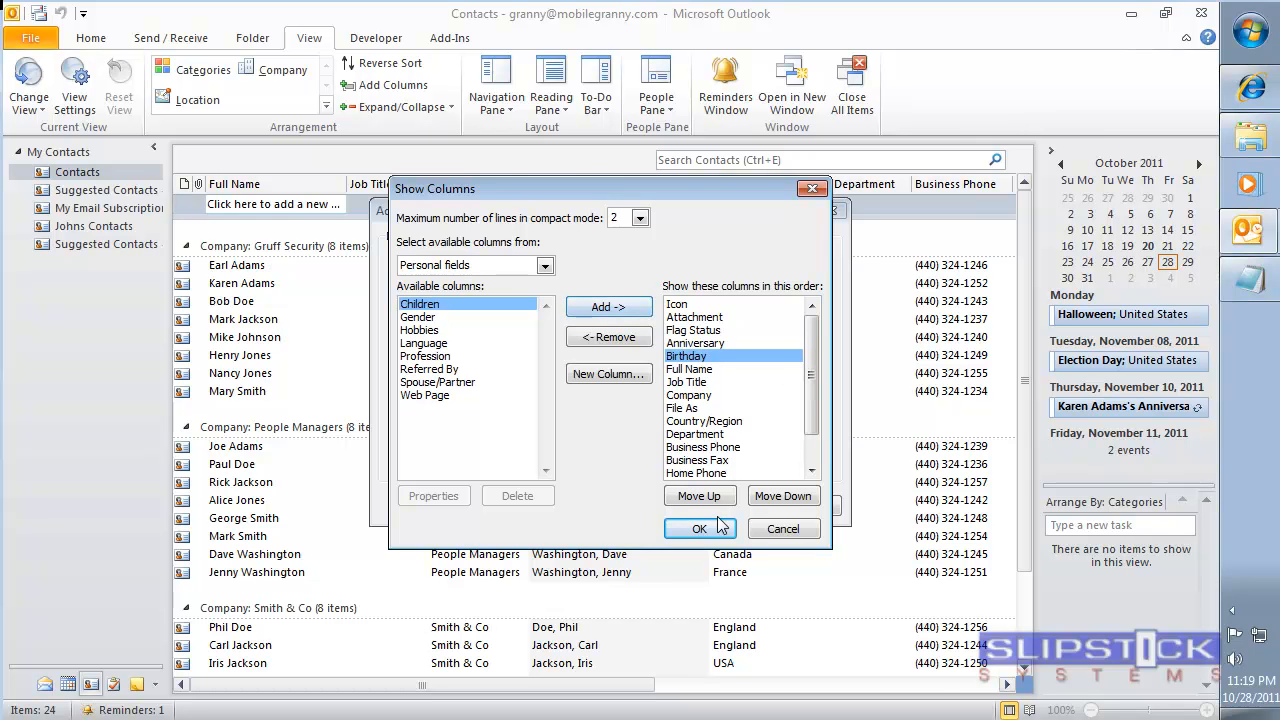
{"action": "left_click", "coordinate": [700, 528]}
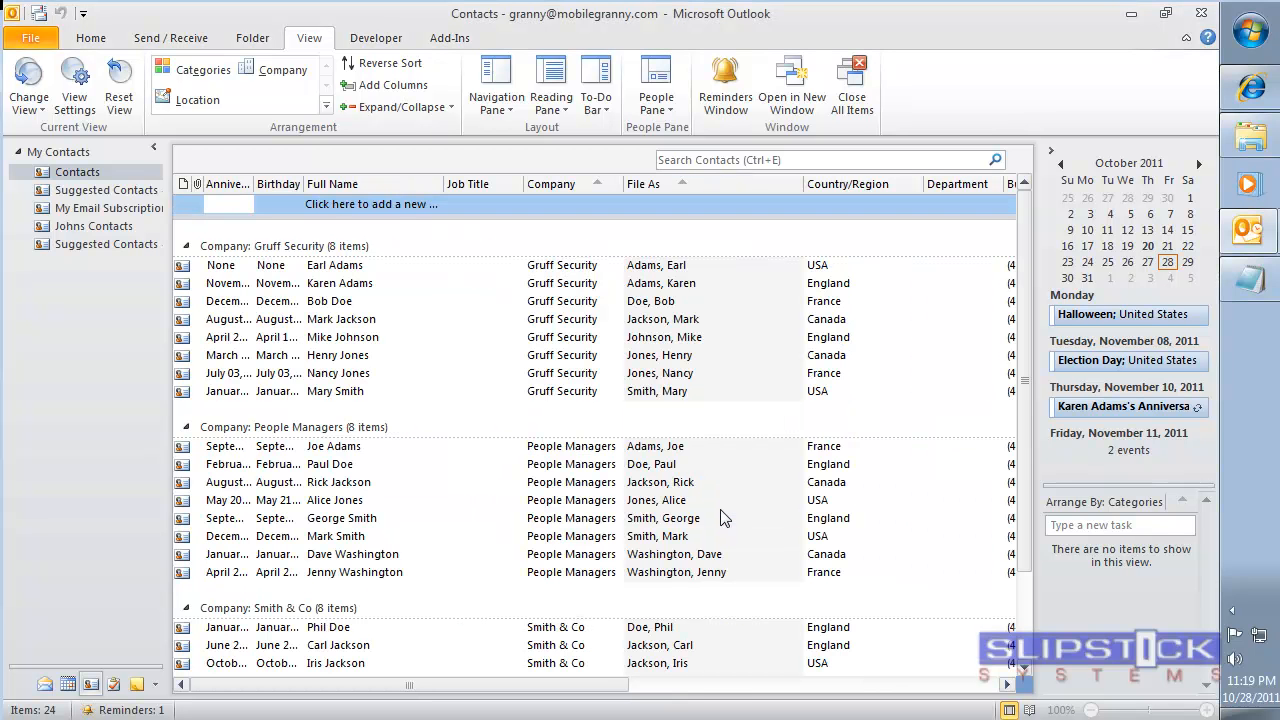
Group contacts by the Anniversary field and collapse the Anniversary: None group.
{"action": "right_click", "coordinate": [278, 184]}
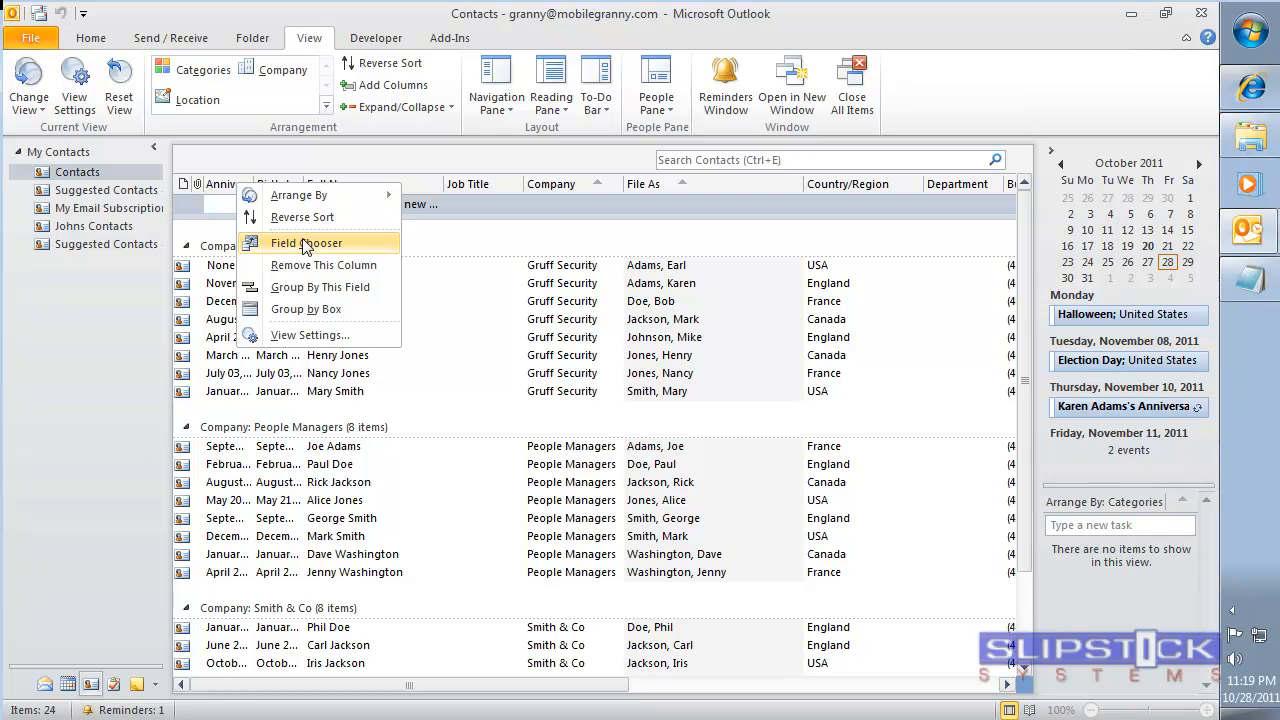
{"action": "mouse_move", "coordinate": [318, 288]}
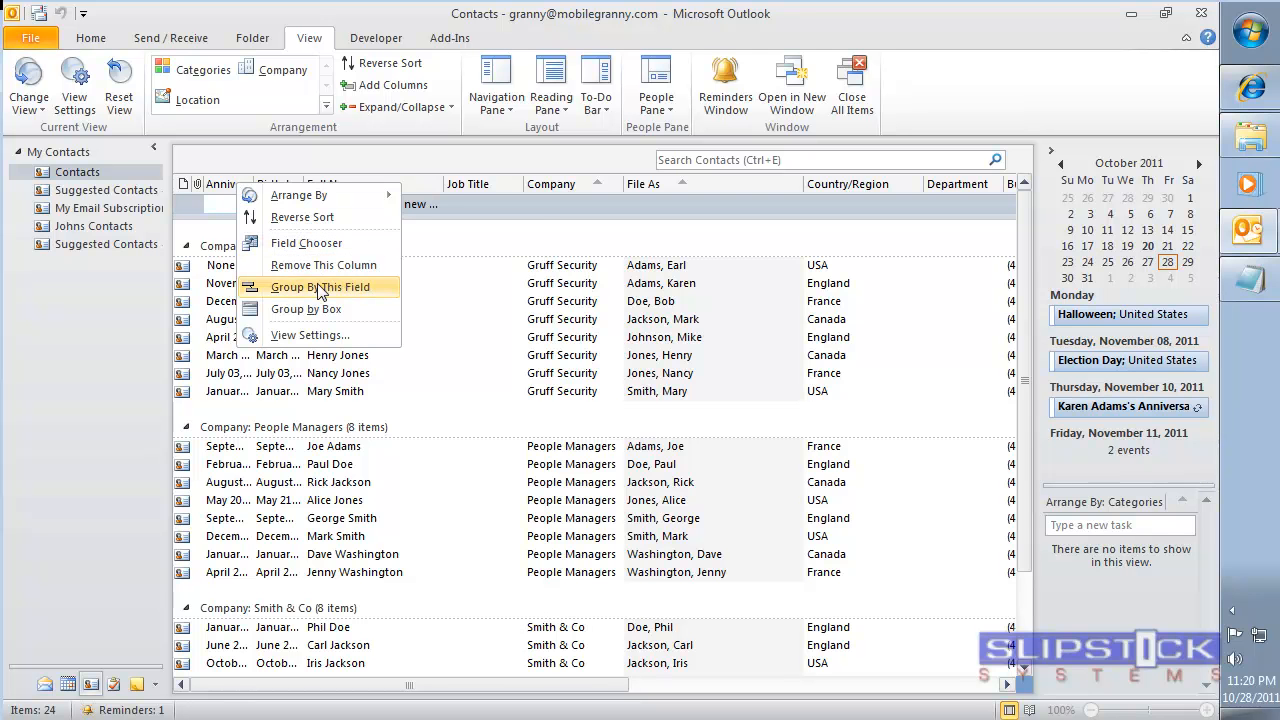
{"action": "left_click", "coordinate": [318, 288]}
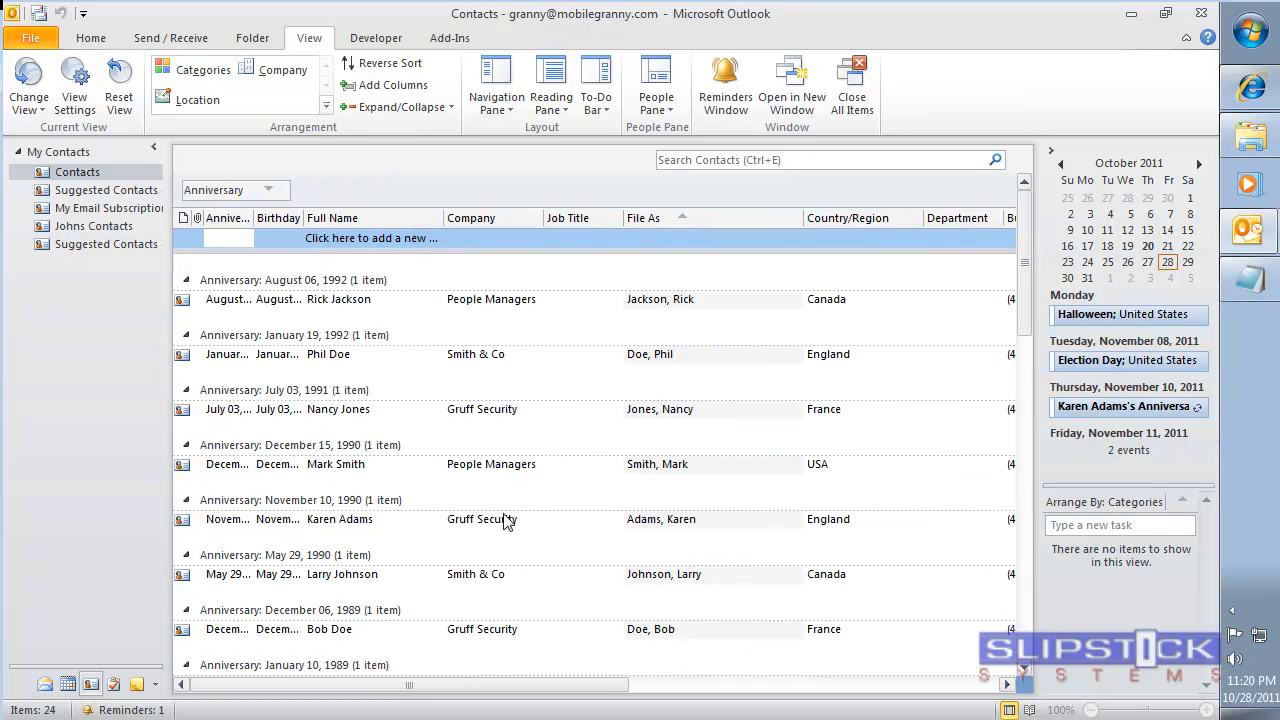
{"action": "scroll", "scroll_direction": "down", "scroll_amount": 3}
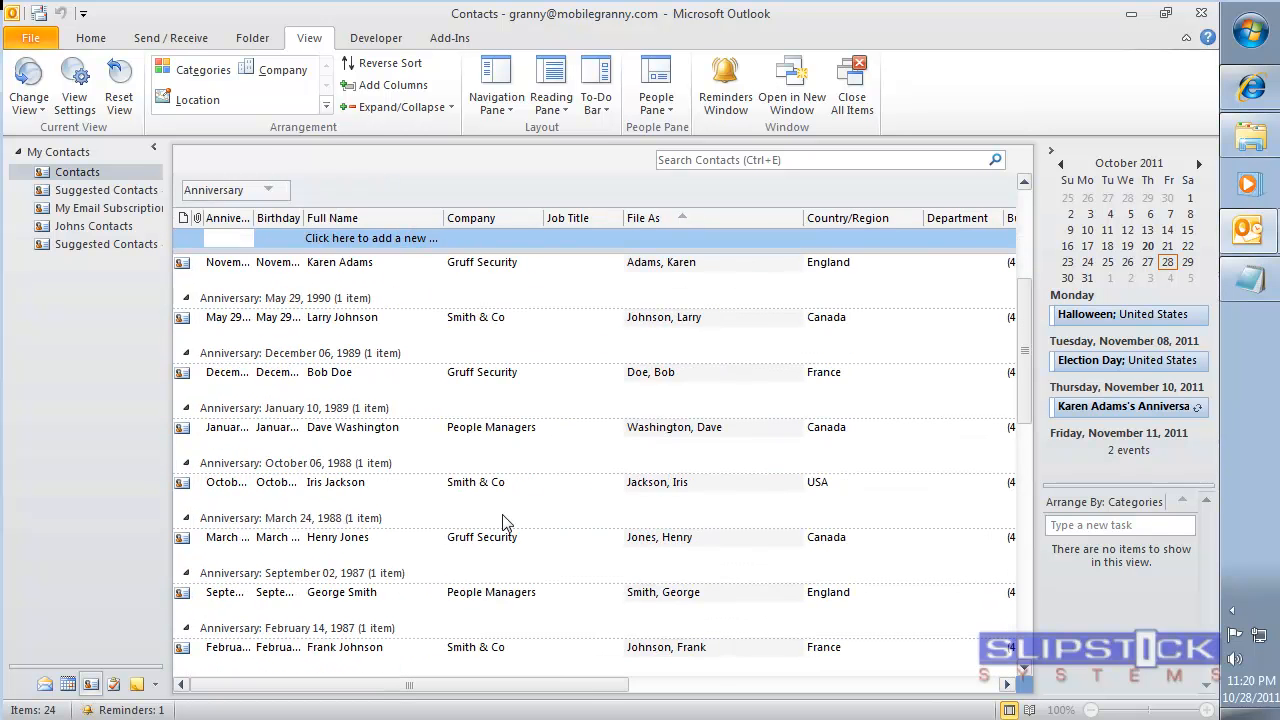
{"action": "scroll", "scroll_direction": "down", "scroll_amount": 3}
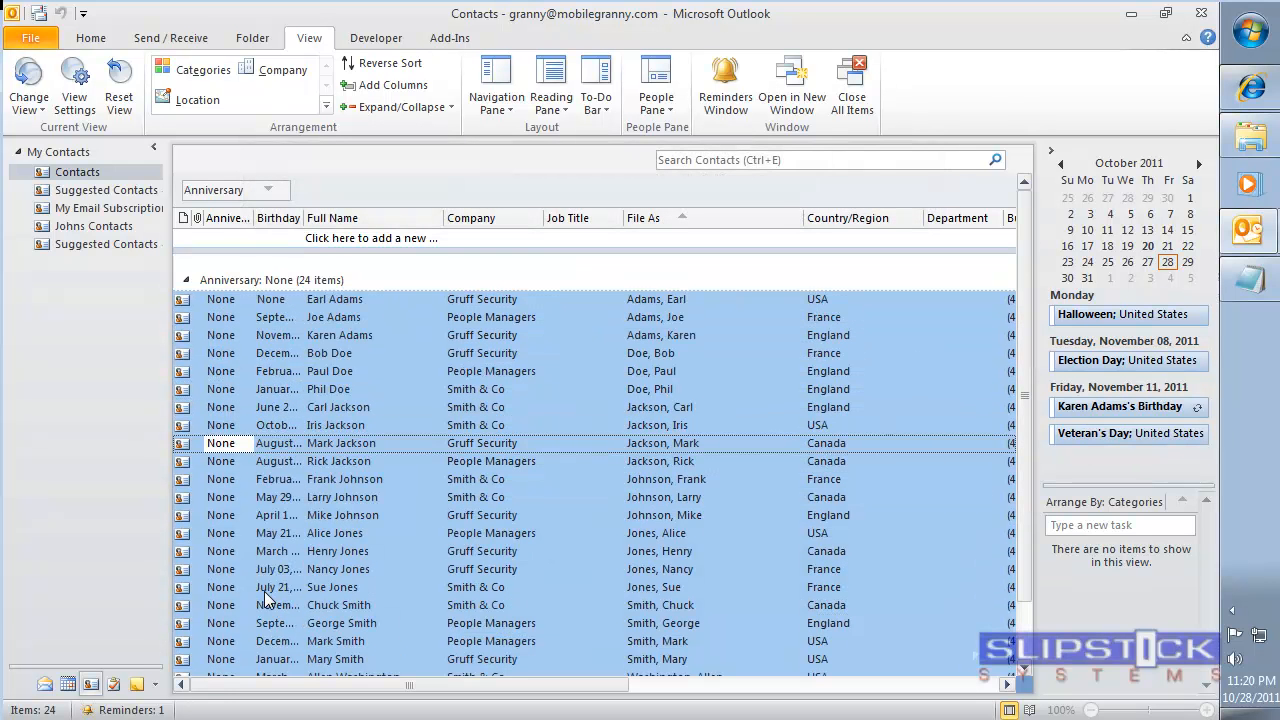
{"action": "left_click", "coordinate": [184, 280]}
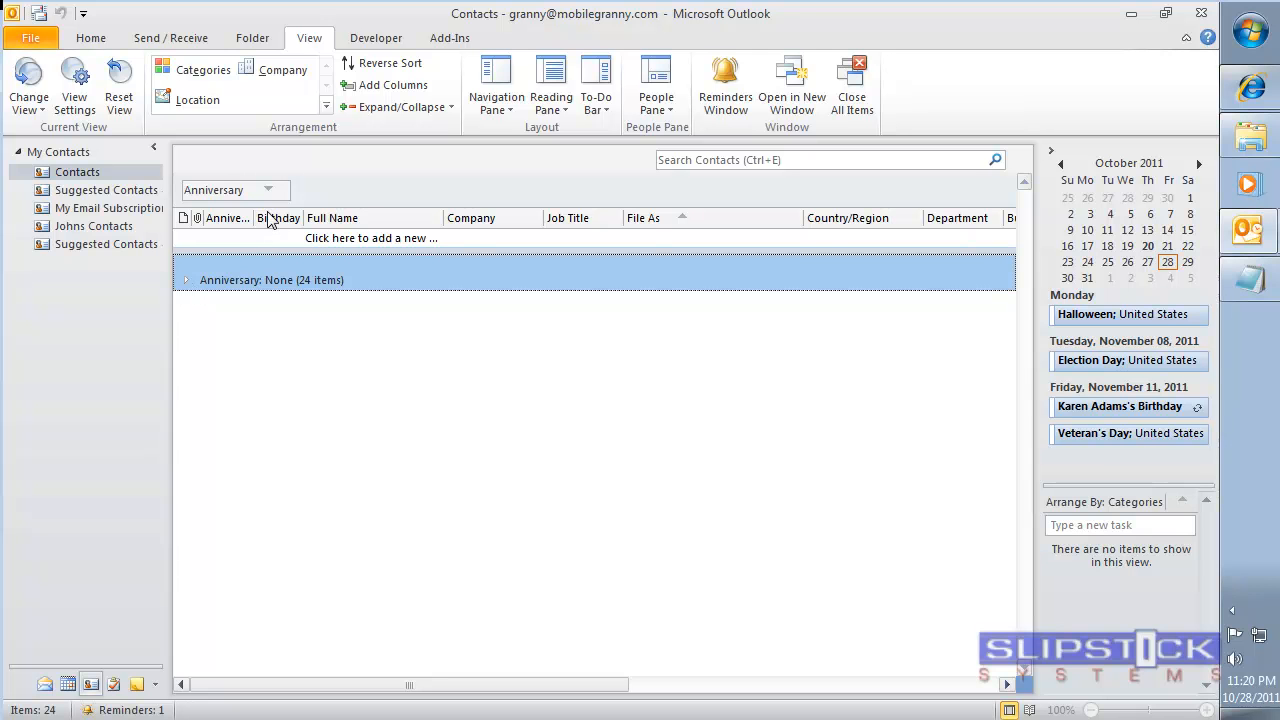
Group the contacts by the Birthday field instead.
{"action": "right_click", "coordinate": [272, 218]}
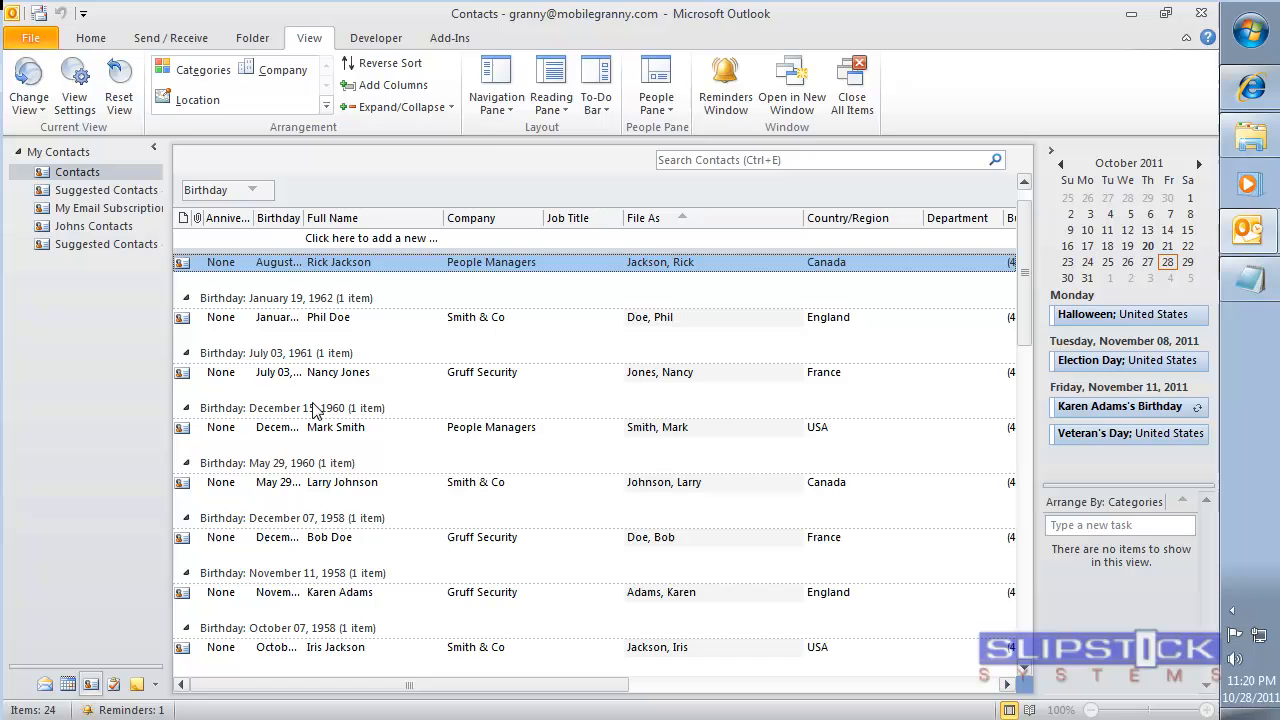
Collapse all birthday groups and select the dated groups to move into Birthday: None.
{"action": "left_click", "coordinate": [398, 108]}
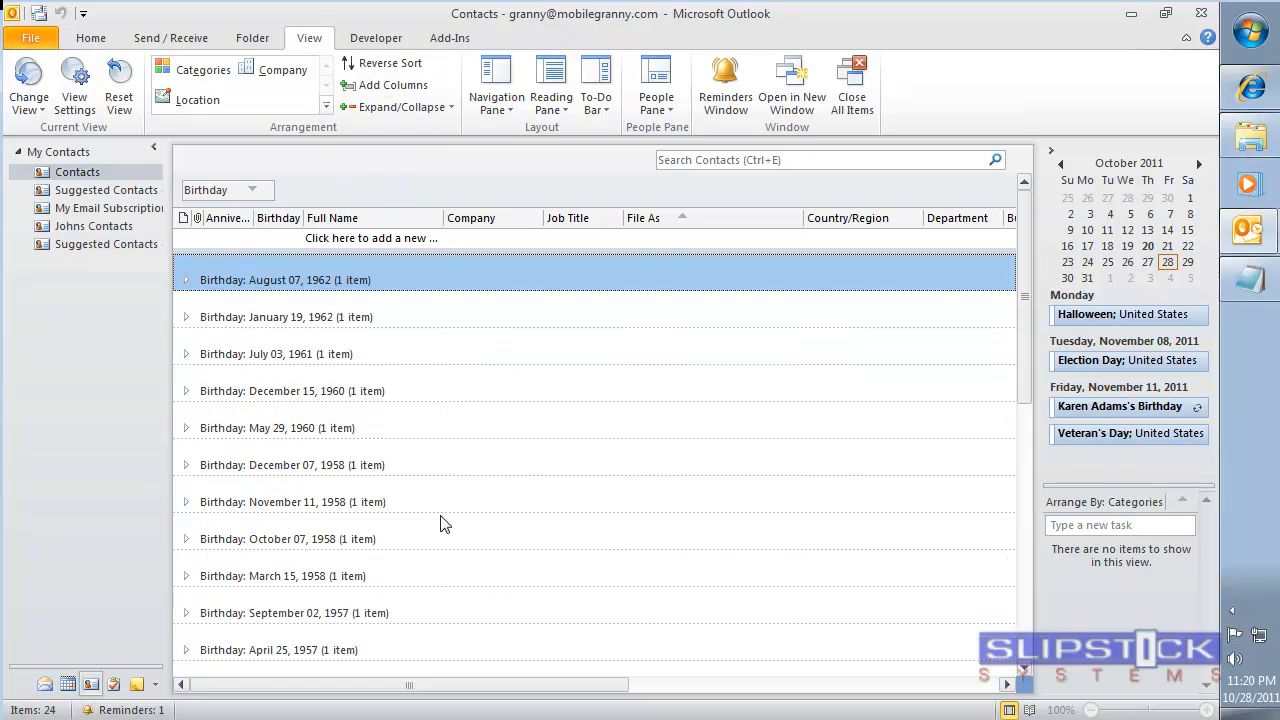
{"action": "scroll", "scroll_direction": "down", "scroll_amount": 3}
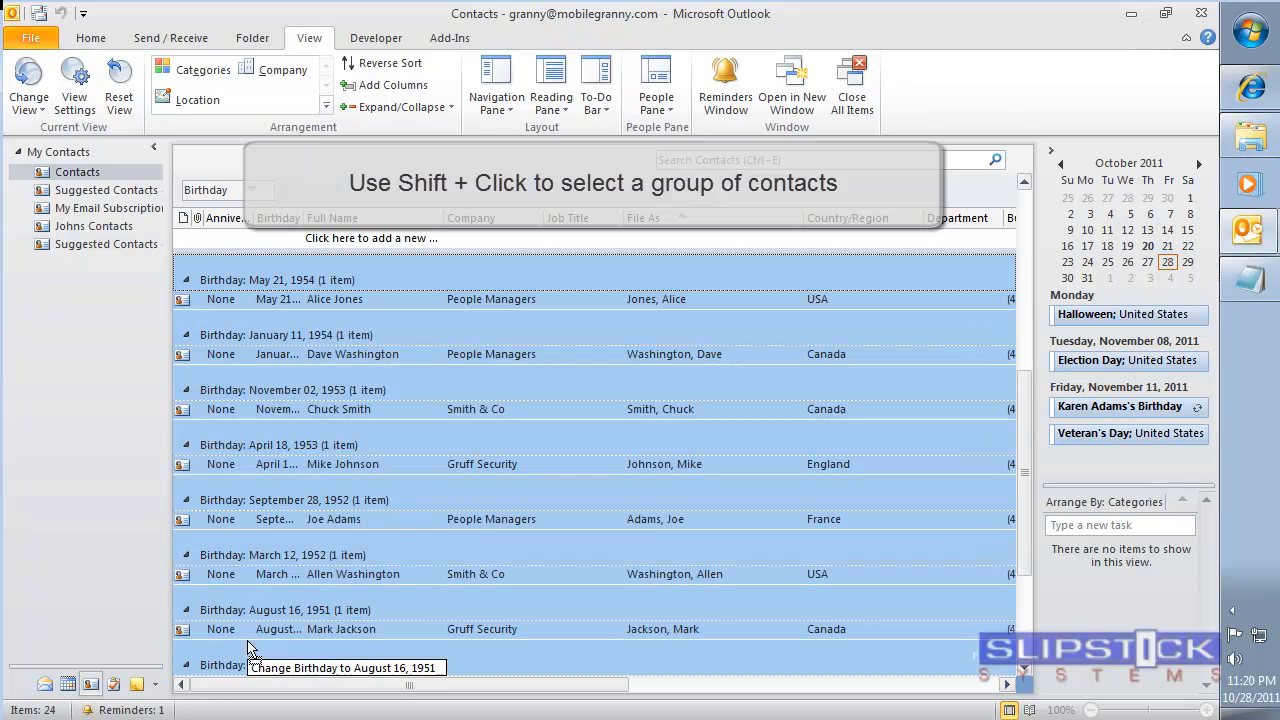
{"action": "scroll", "scroll_direction": "down", "scroll_amount": 3}
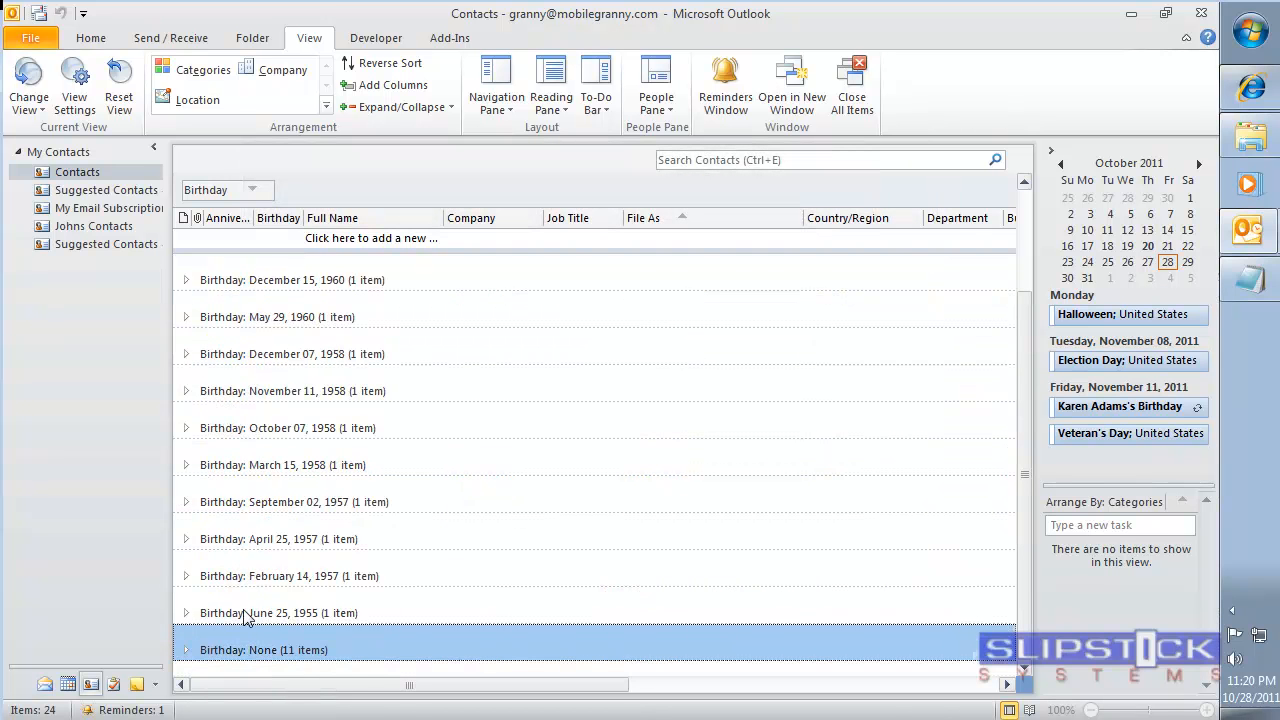
{"action": "left_click", "coordinate": [186, 650]}
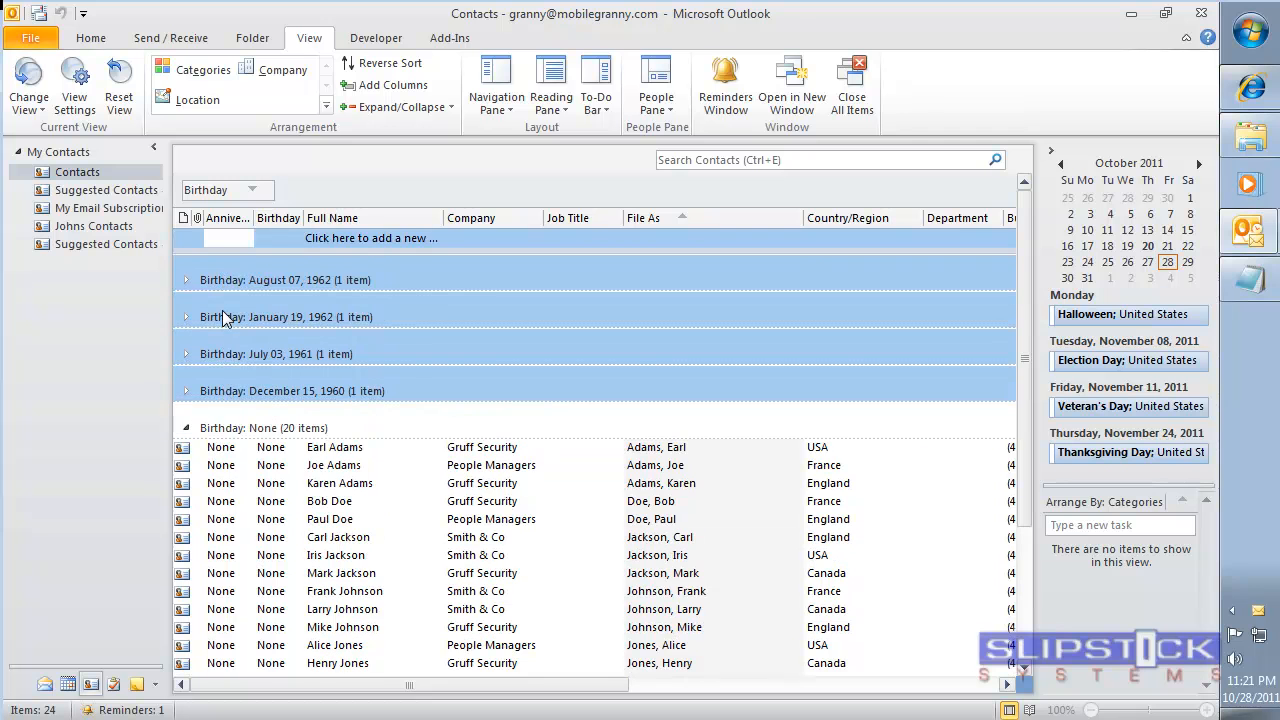
{"action": "mouse_move", "coordinate": [240, 390]}
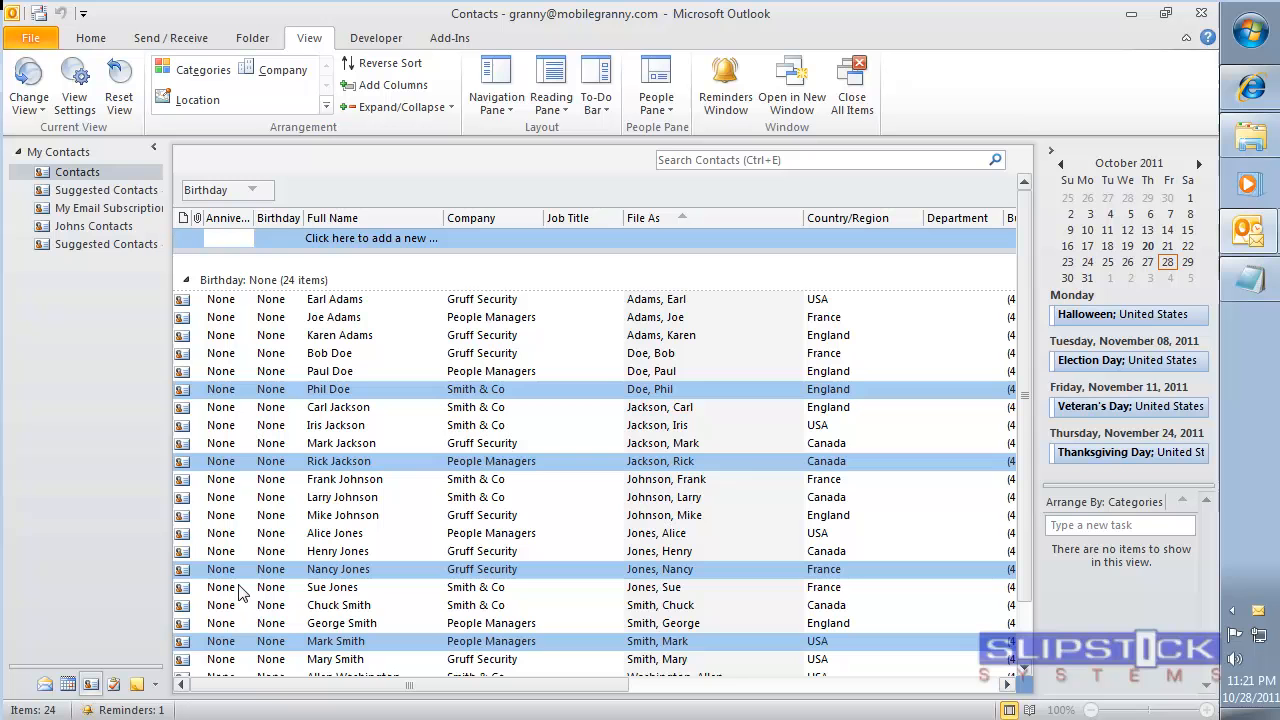
{"action": "mouse_move", "coordinate": [262, 382]}
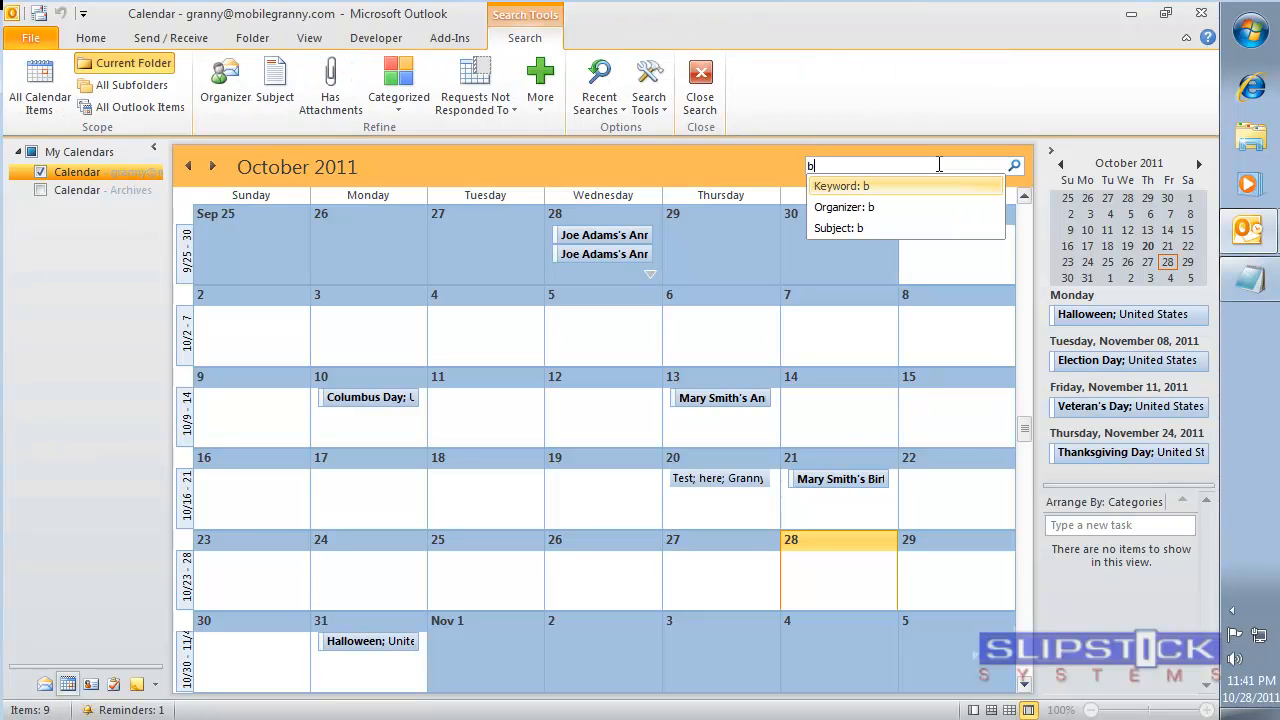
Search the calendar for 'birthday OR anniversary' to list the remaining events.
{"action": "type", "text": "irthday OR anniversary"}
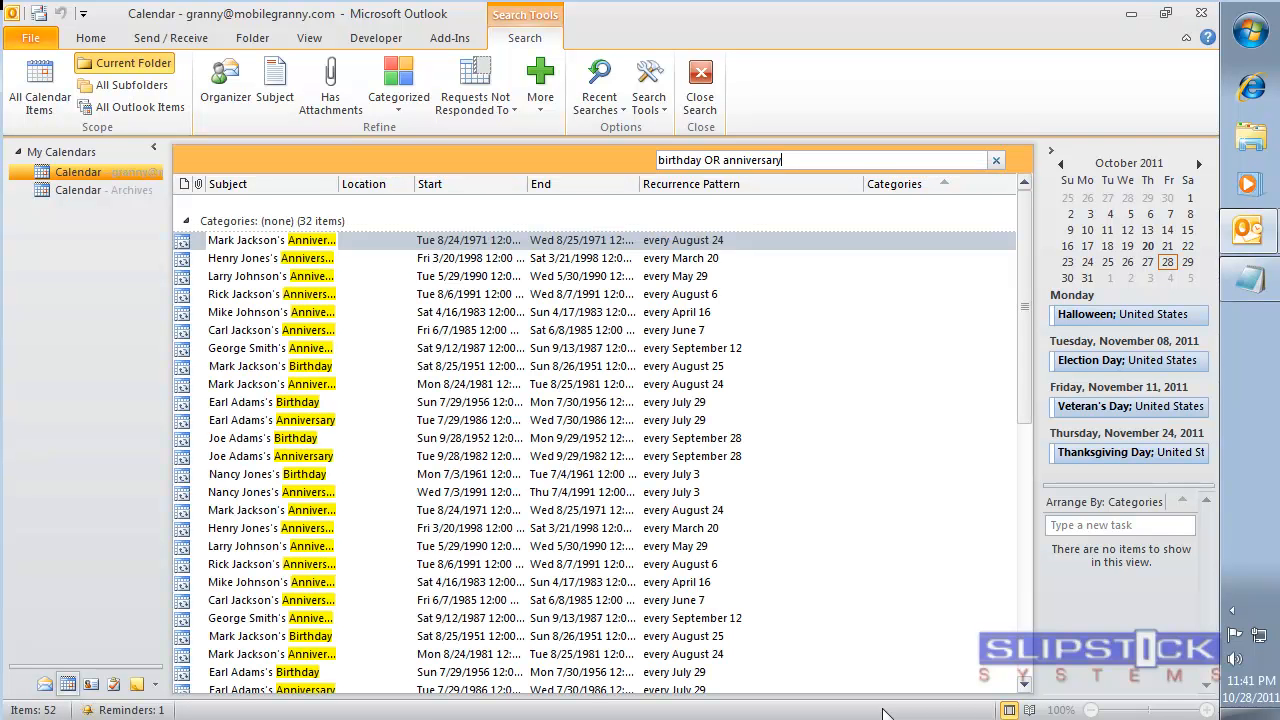
{"action": "mouse_move", "coordinate": [196, 668]}
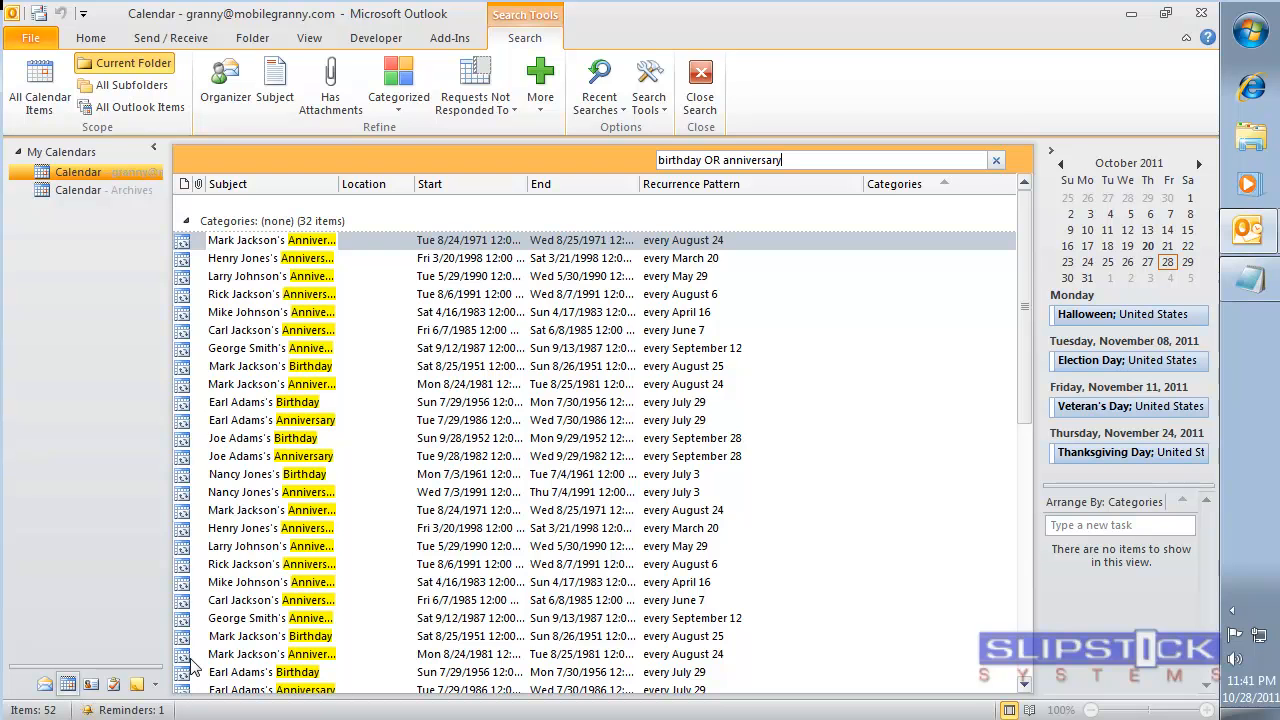